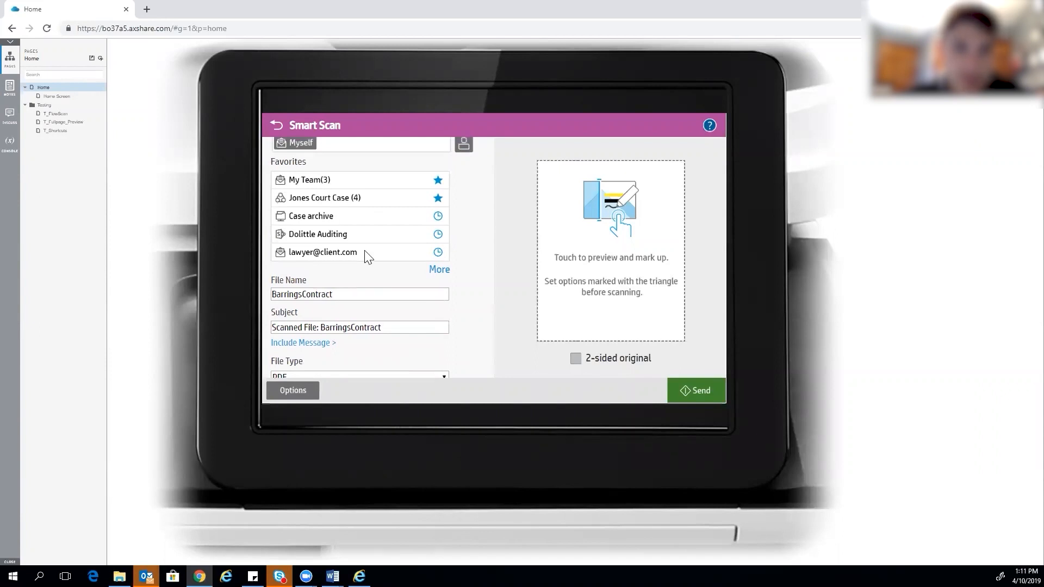
mouse_move(358, 326)
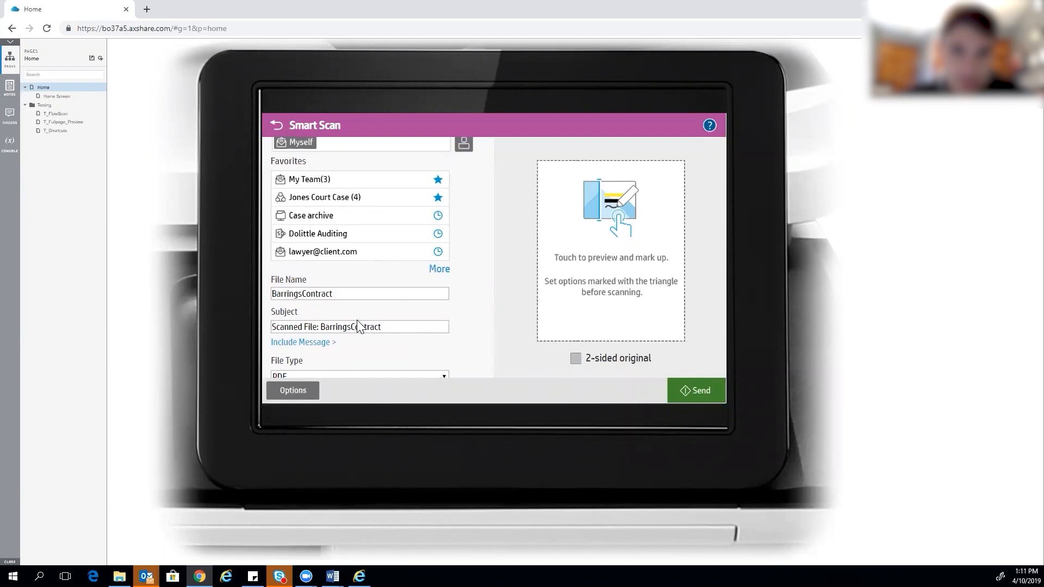
Step: Scroll the Smart Scan send panel down to show File Type and the searchable PDF (OCR) checkbox
scroll(down, 3)
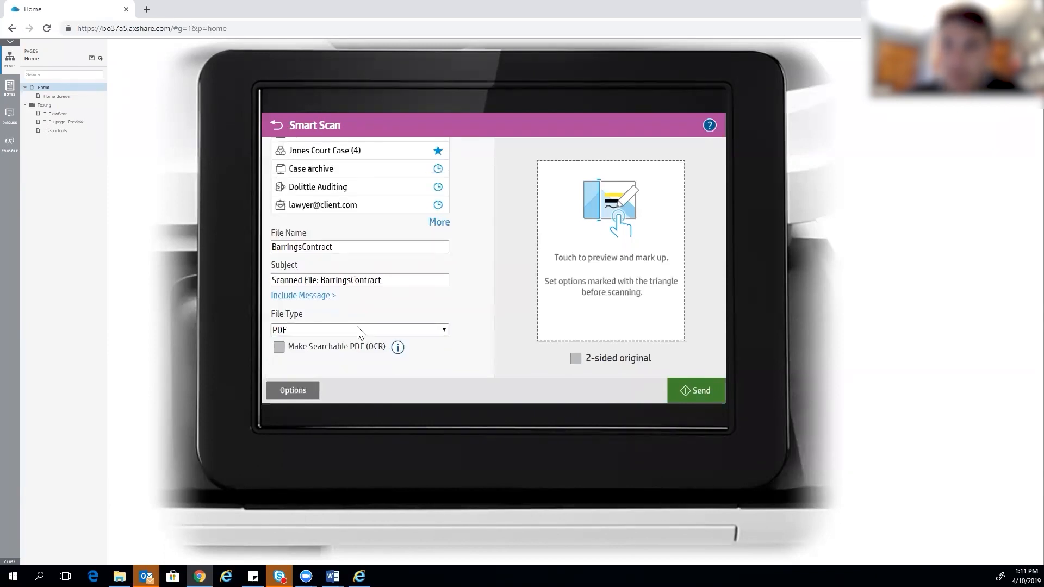
click(610, 248)
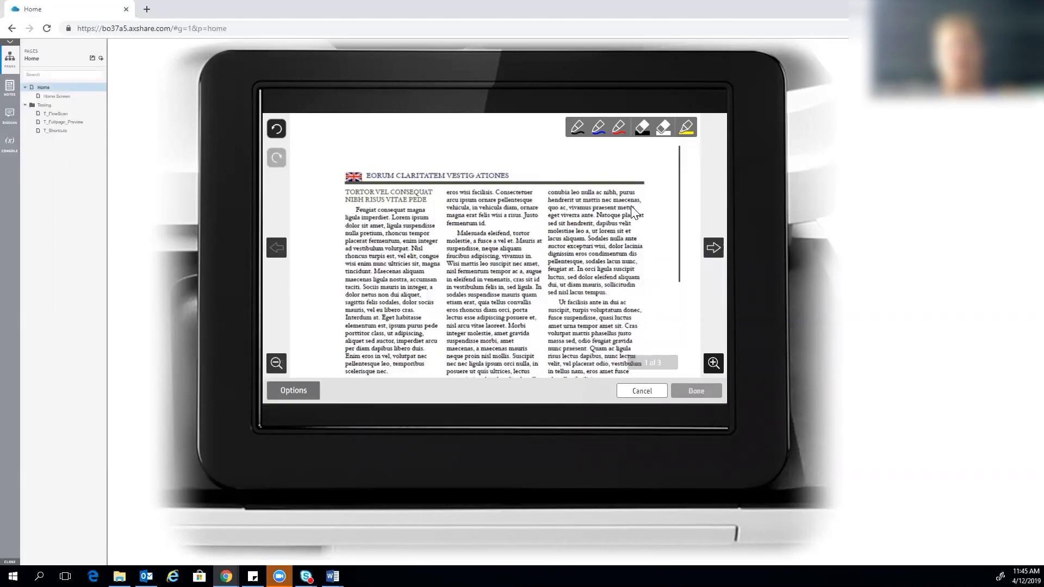